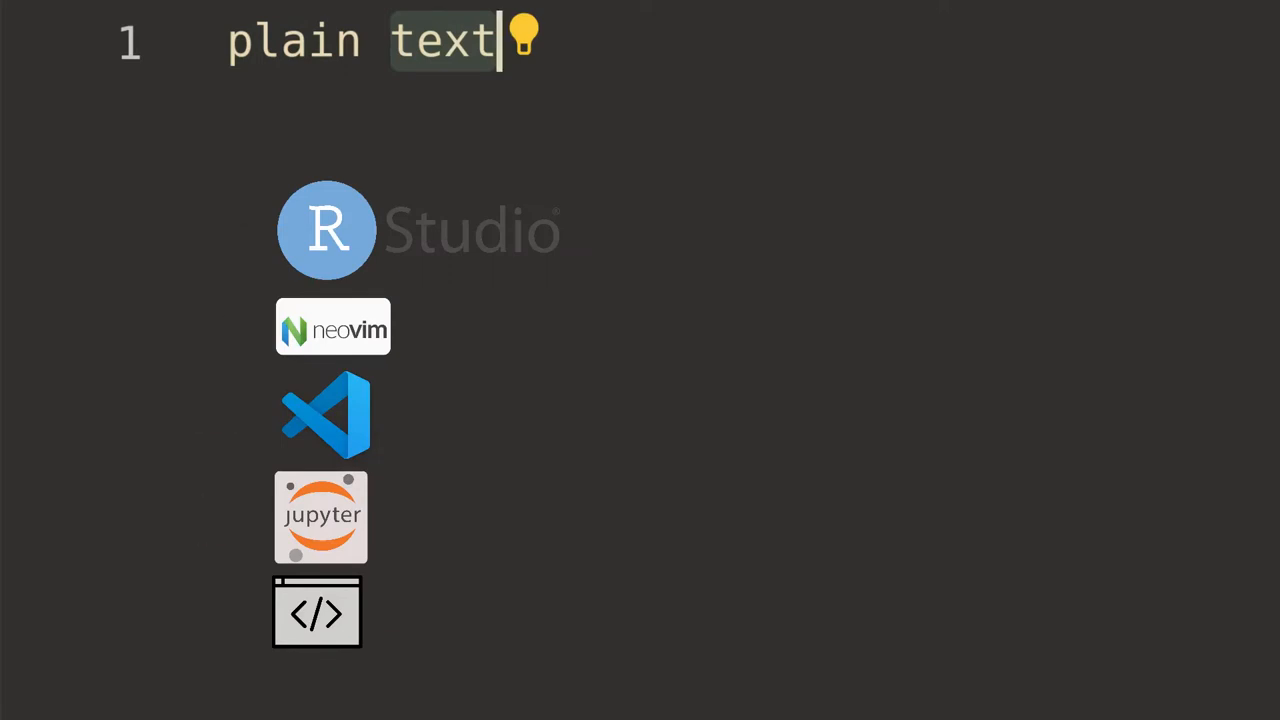
Print the Quarto notebook source in the terminal with cat
click(324, 414)
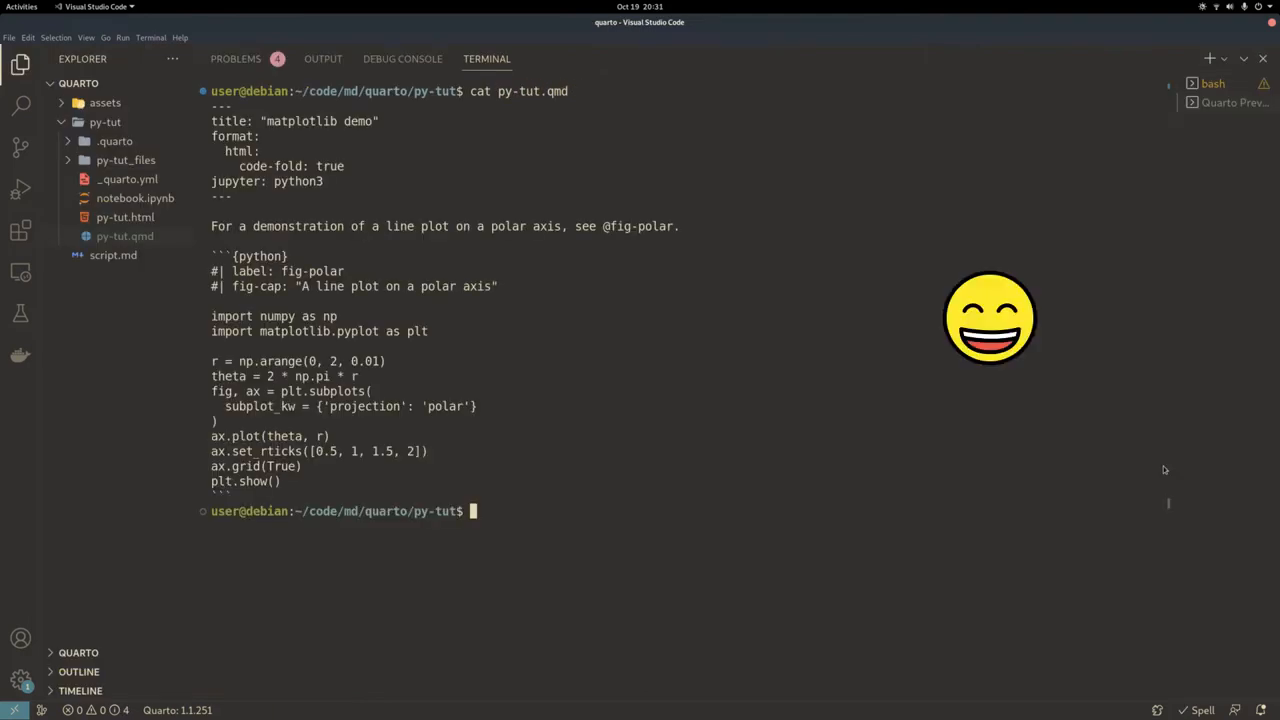
text(cat notebook.ipynb)
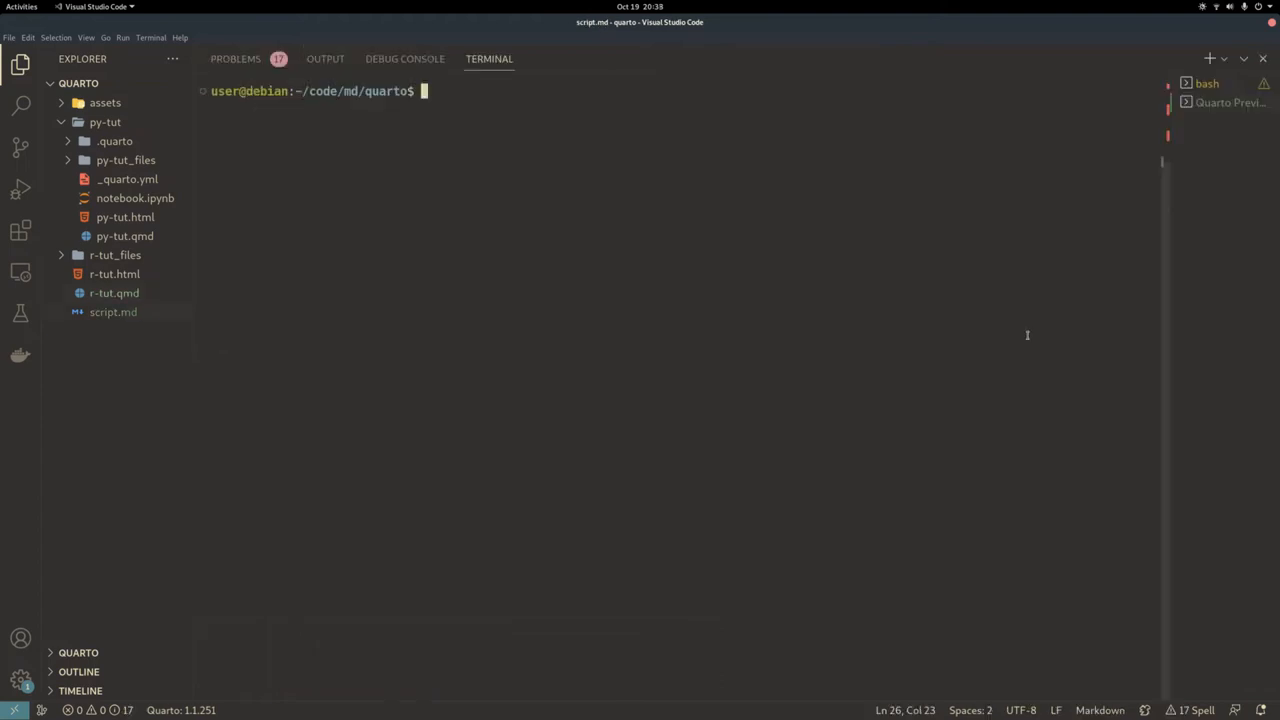
Run quarto on r-tut.qmd and reveal the Fancy Equation t-statistic LaTeX preview
text(quarto)
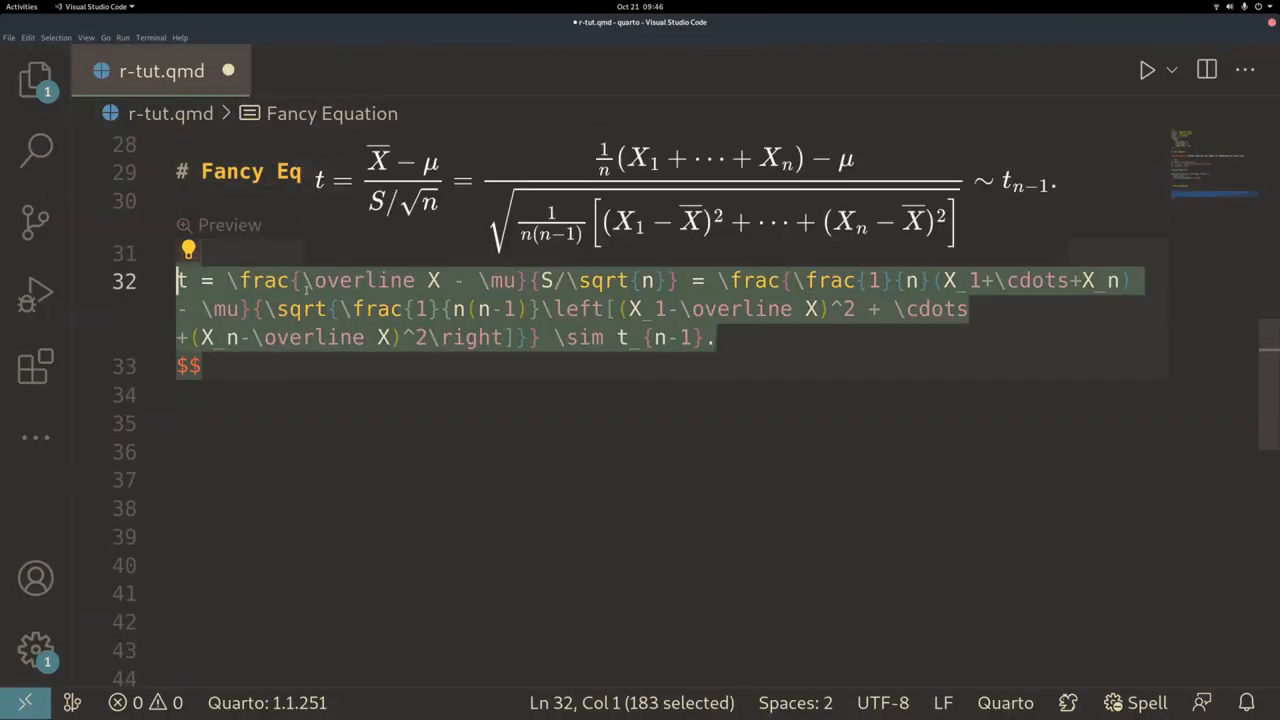
click(40, 72)
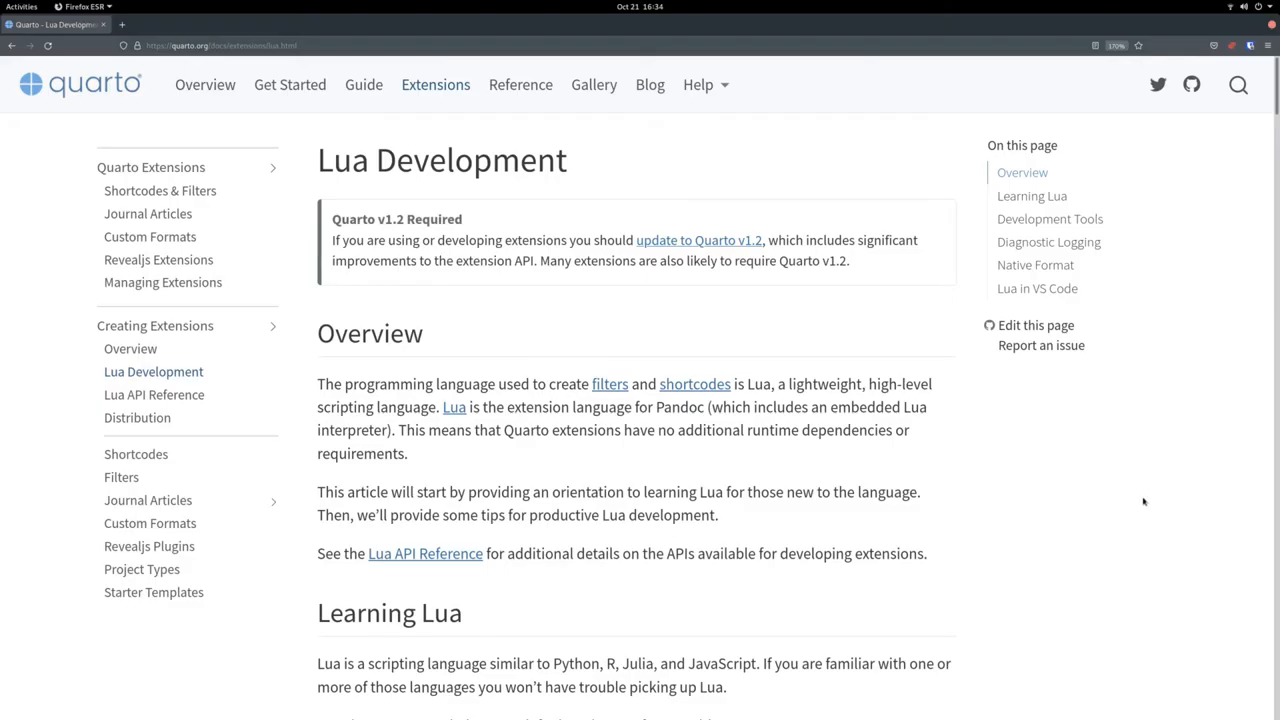
Scroll the Lua Development page through Development Tools and Diagnostic Logging to the quarto.log.output example
scroll(down, 3)
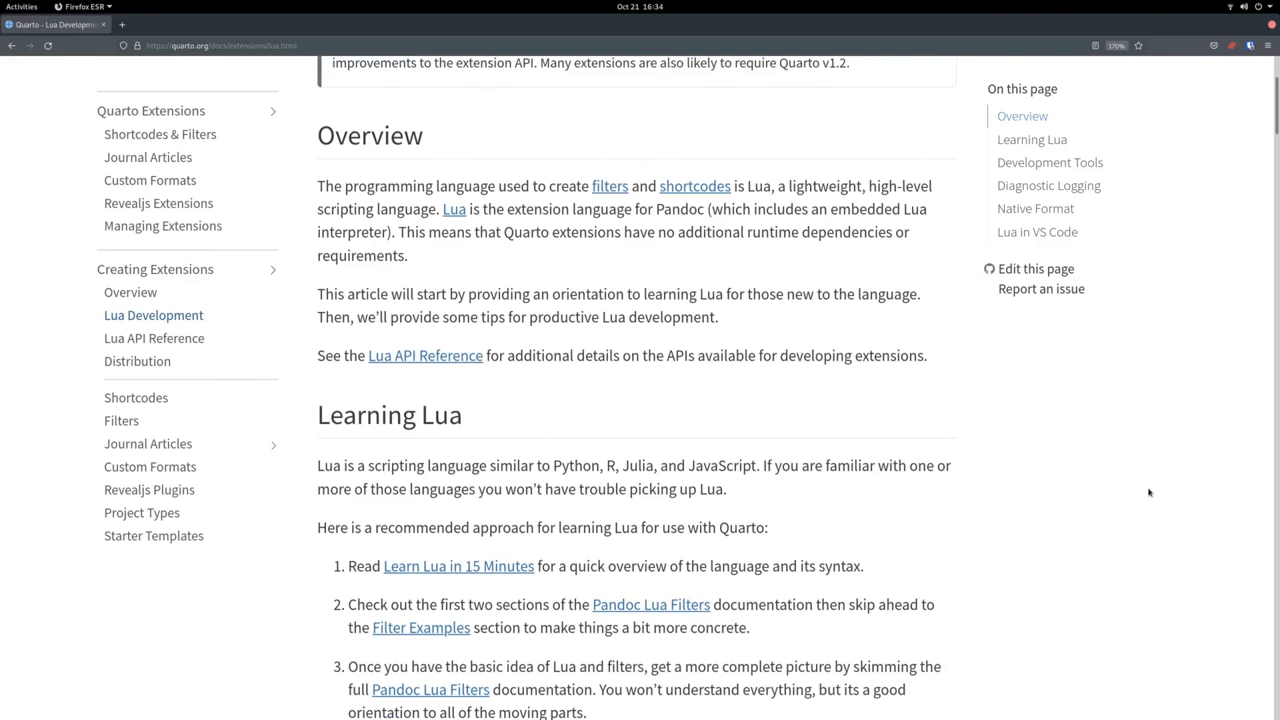
scroll(down, 3)
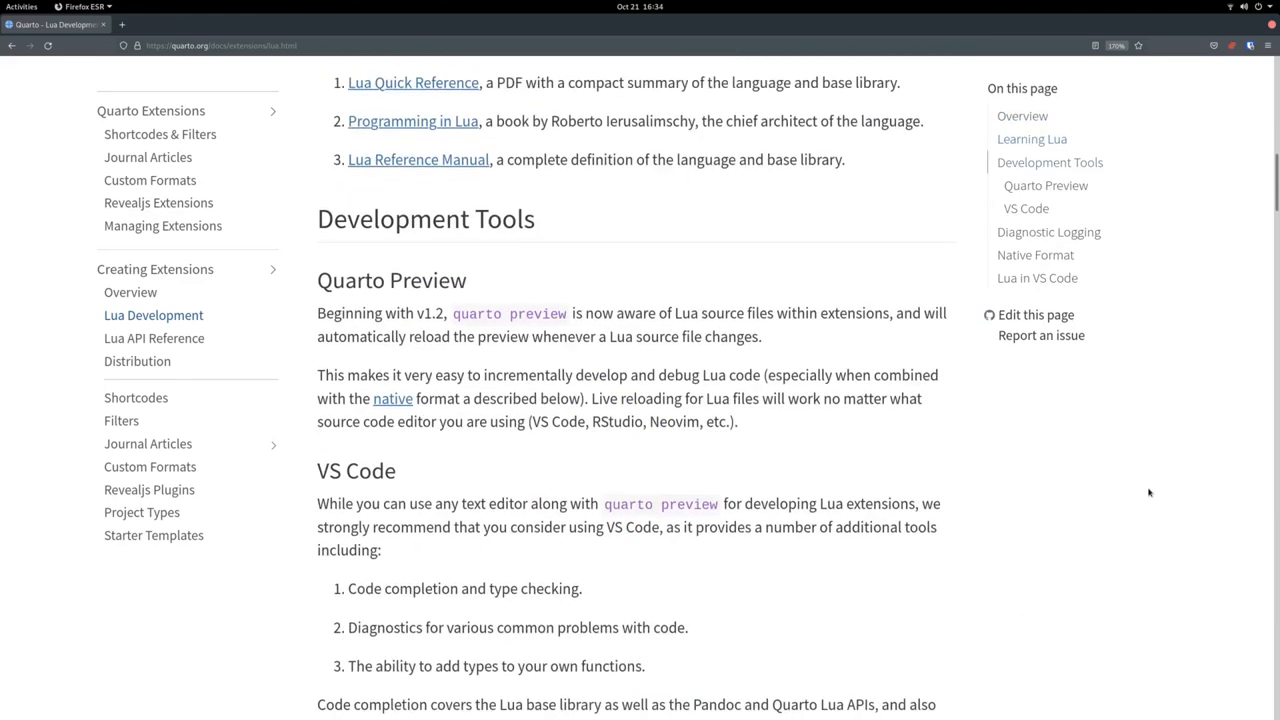
scroll(down, 3)
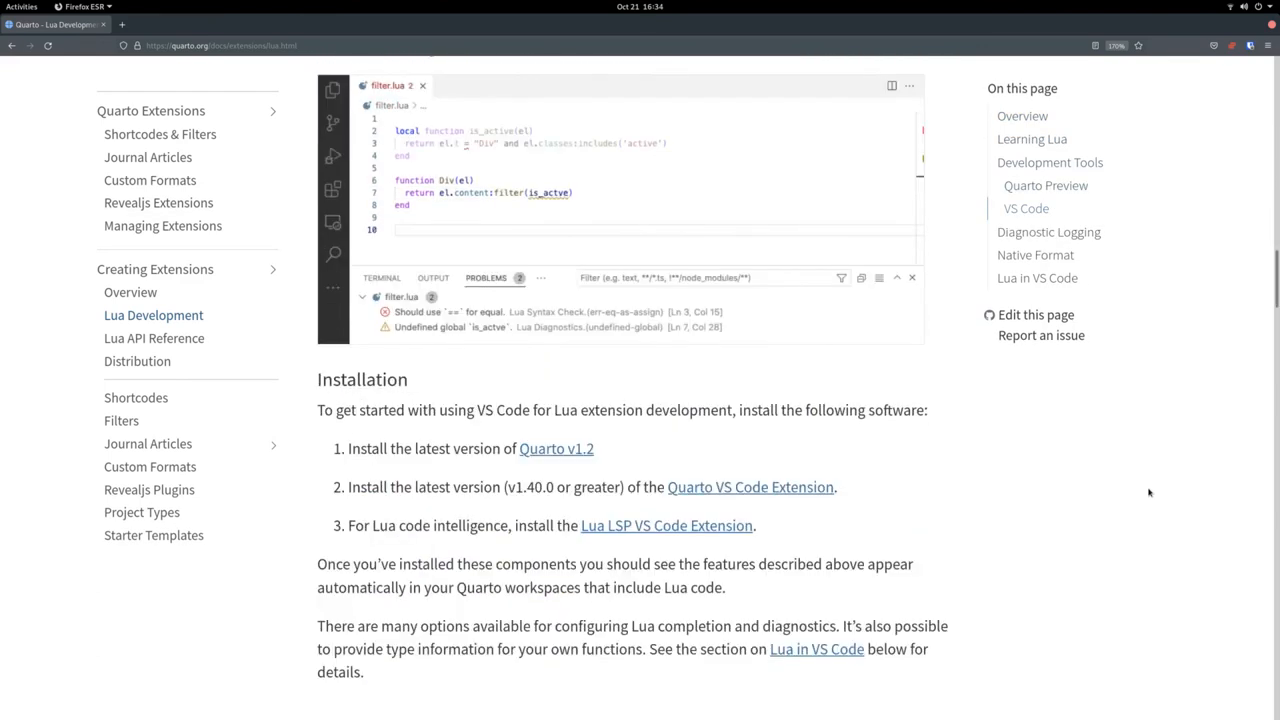
scroll(down, 3)
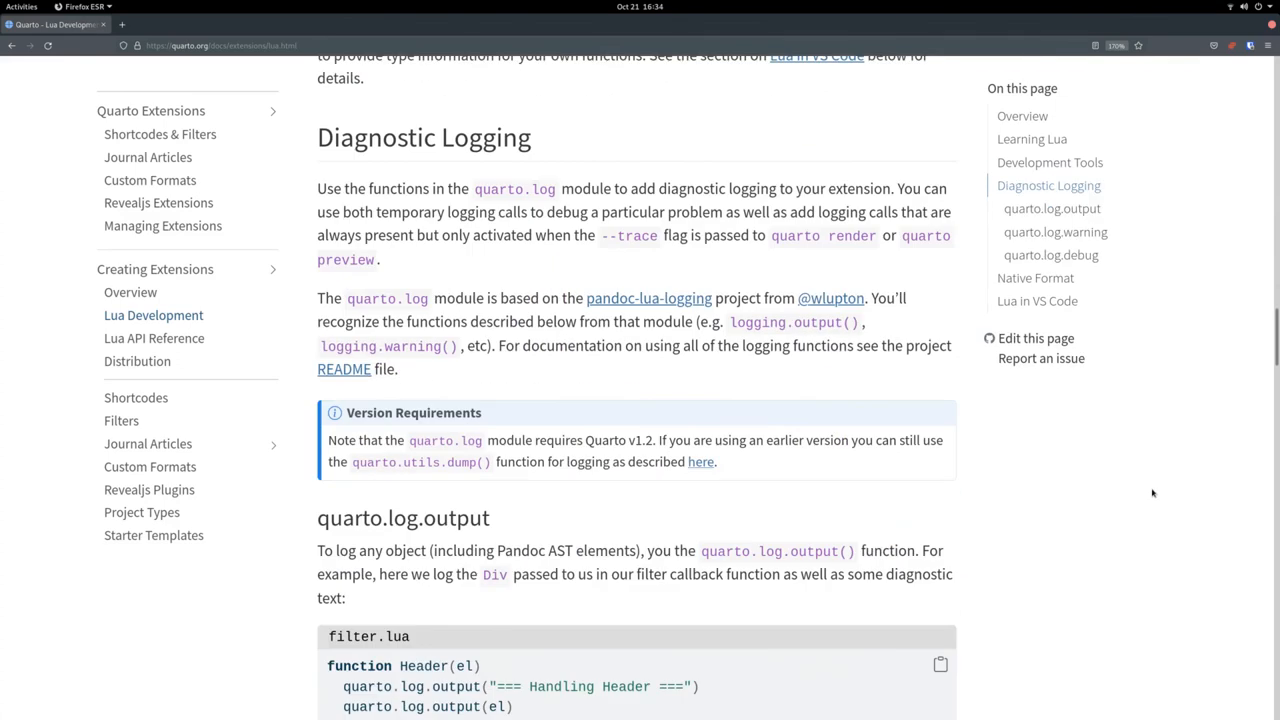
scroll(down, 3)
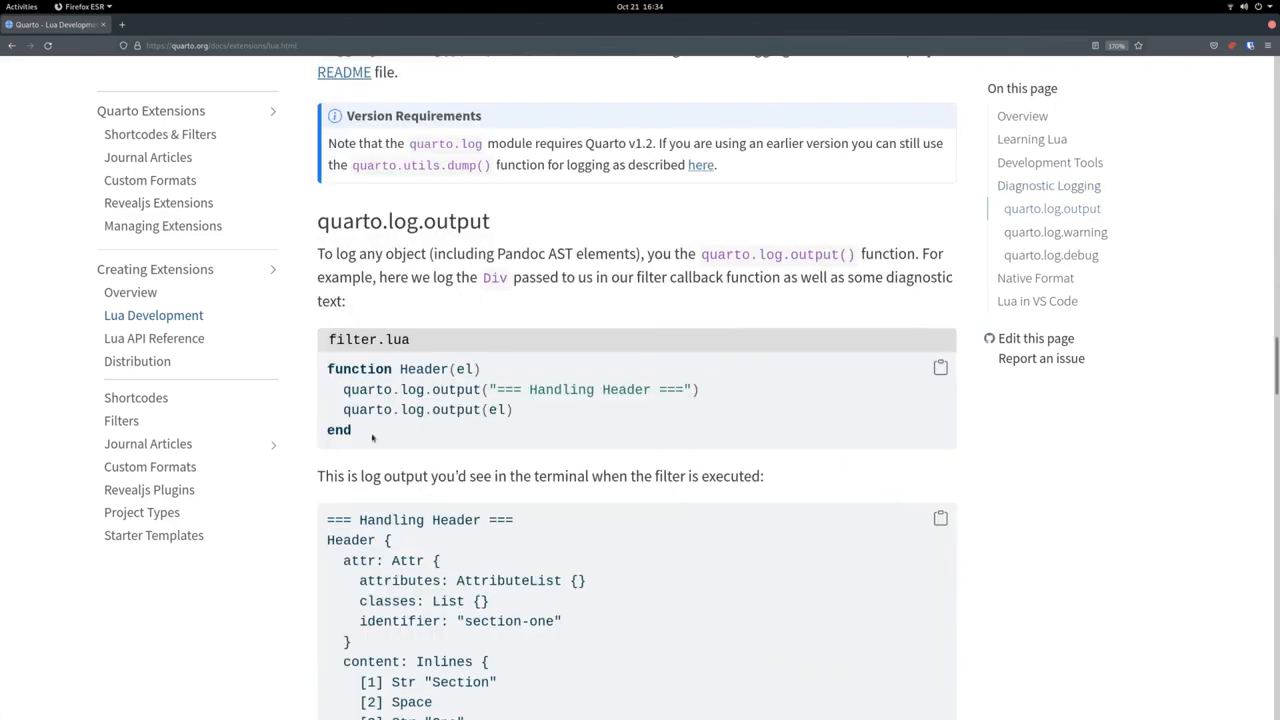